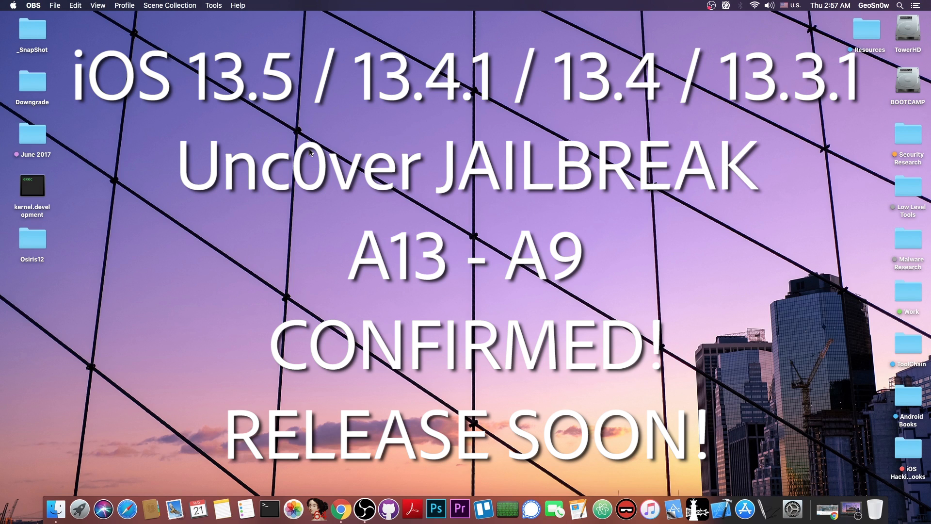
pyautogui.moveTo(804, 475)
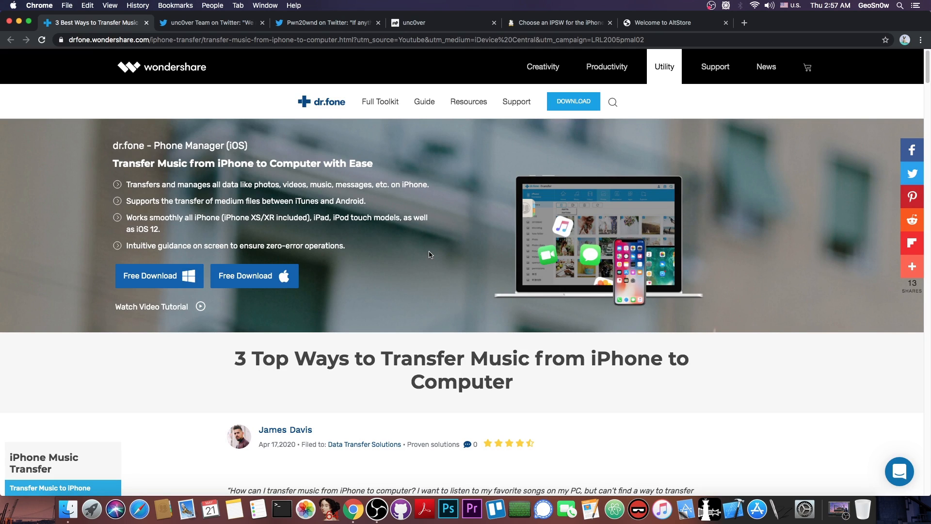
# Step: Scroll the Wondershare drfone music-transfer article, then close its tab, revealing the Pwn20wnd tweet
pyautogui.scroll(-3)
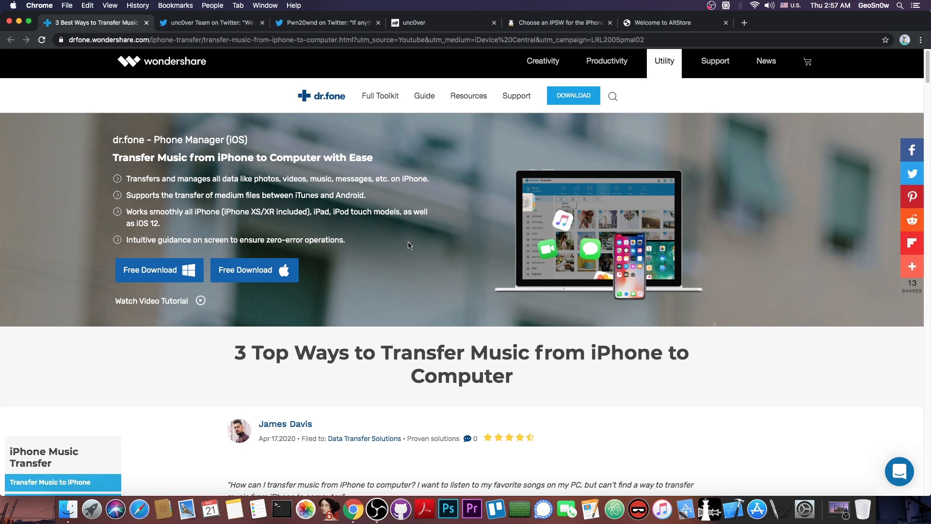
pyautogui.click(208, 23)
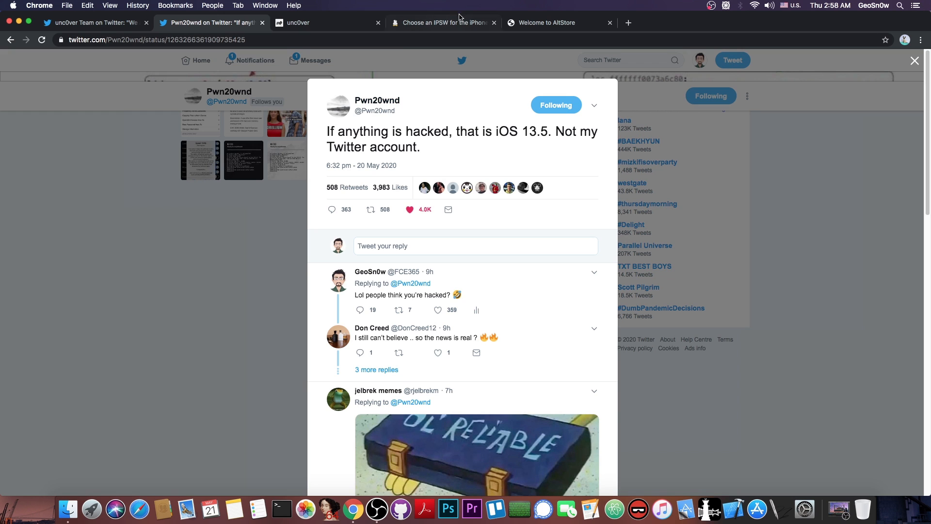
# Step: Switch to the IPSW tab listing iPhone 11 Pro firmware, with iOS 13.5 and 13.4.1 signed
pyautogui.click(443, 23)
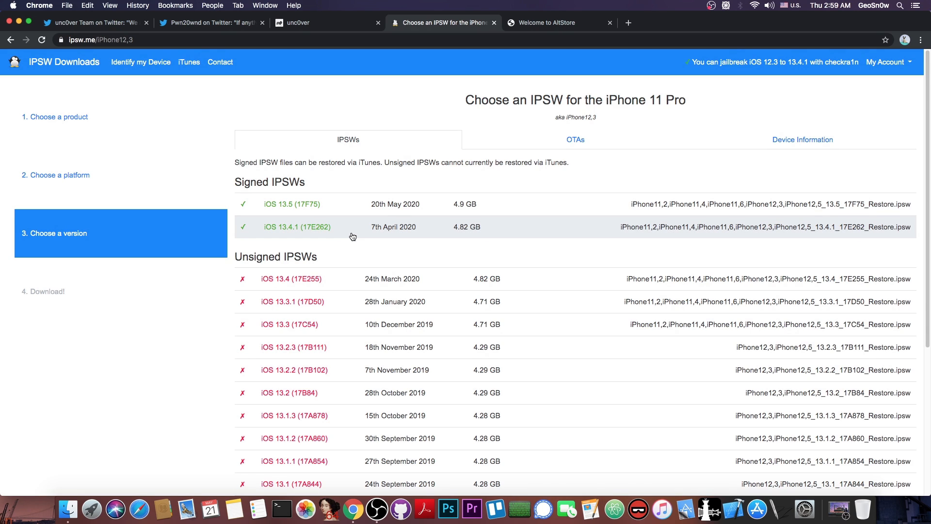
pyautogui.moveTo(362, 233)
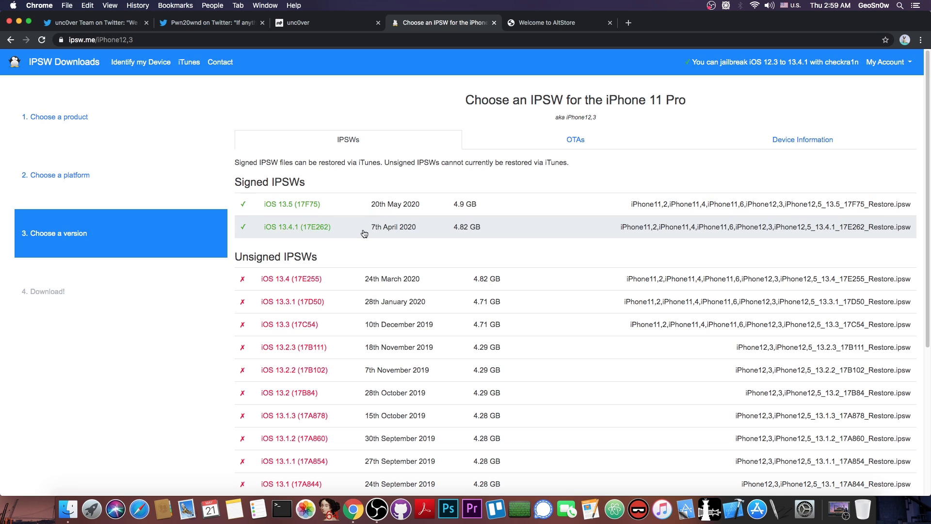
pyautogui.moveTo(342, 329)
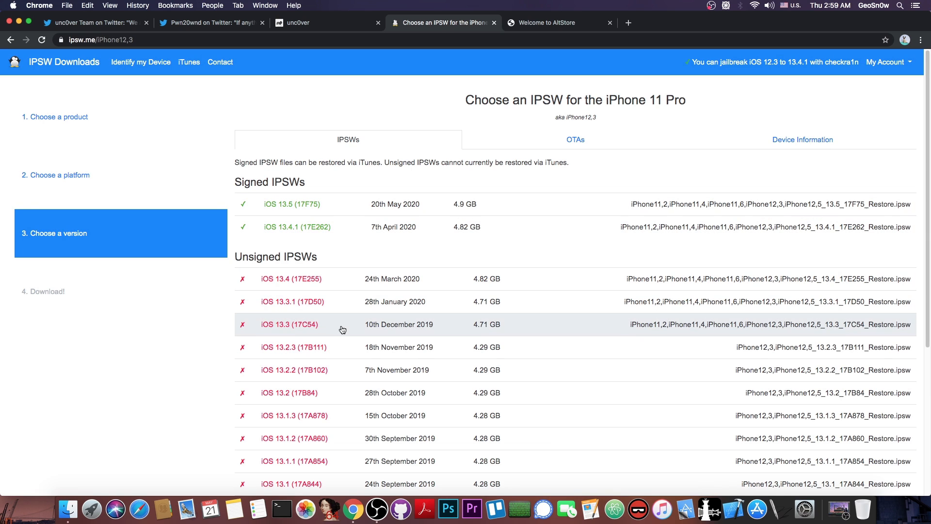
pyautogui.moveTo(355, 310)
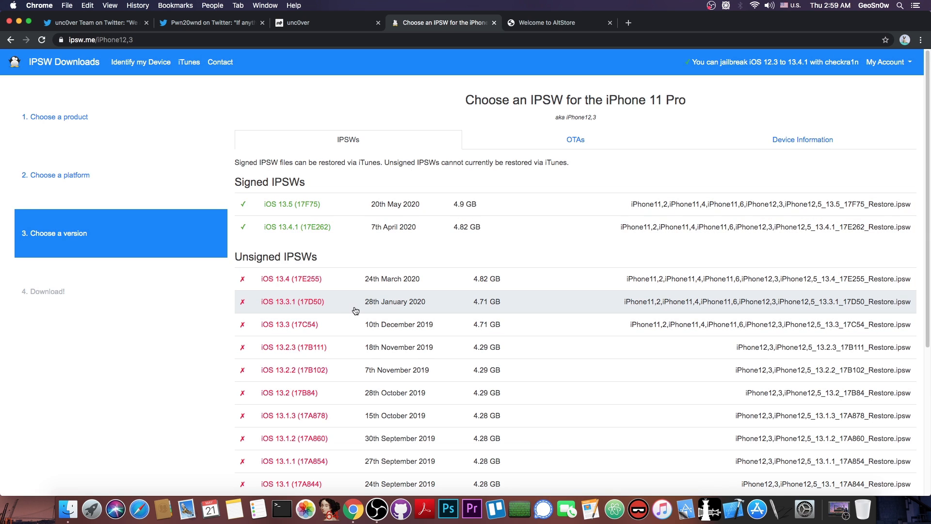
pyautogui.moveTo(169, 11)
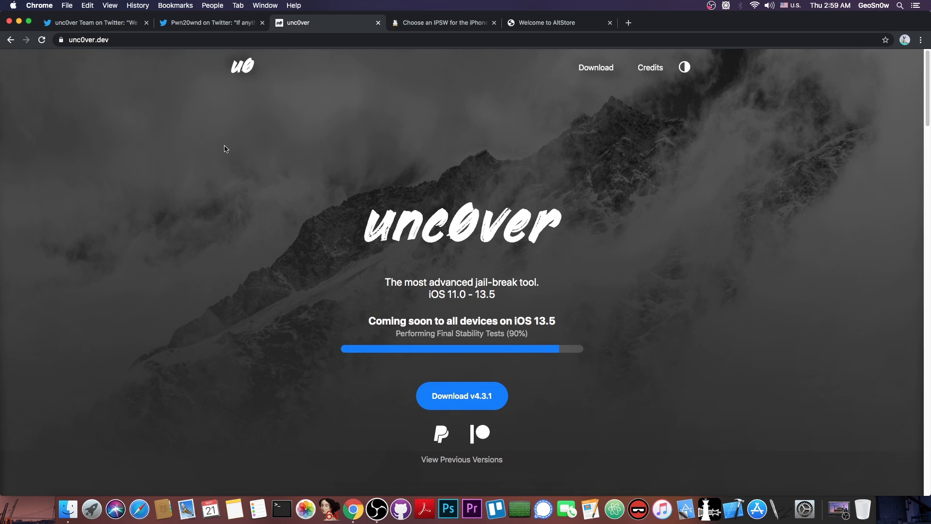
pyautogui.scroll(-3)
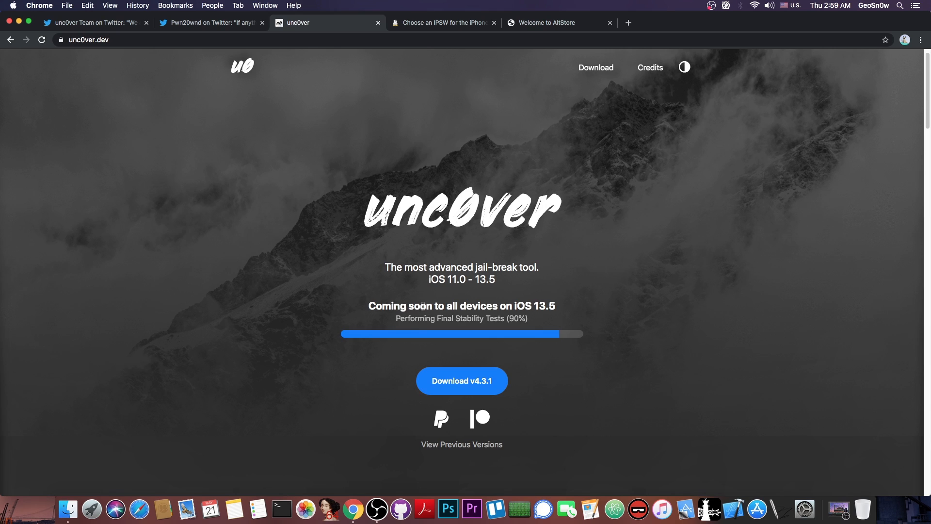
pyautogui.moveTo(590, 306)
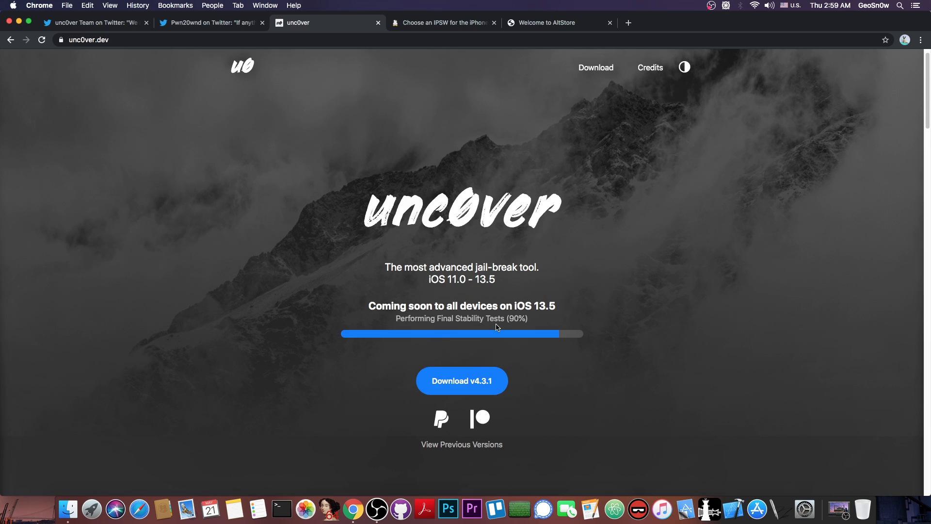
pyautogui.moveTo(461, 381)
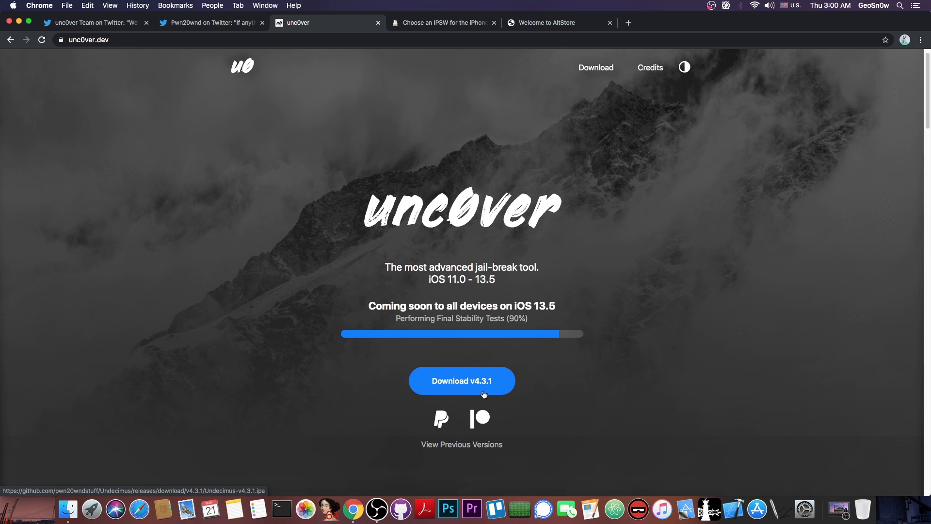
pyautogui.scroll(-3)
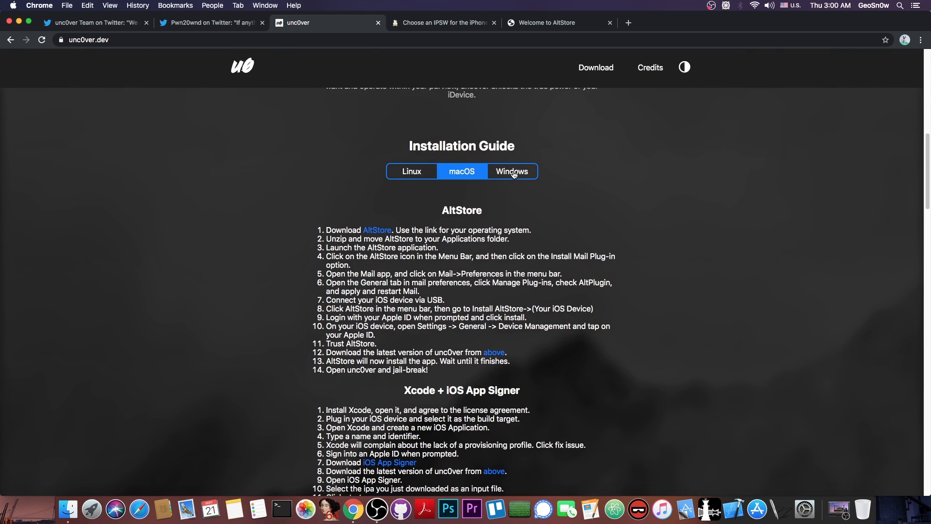
pyautogui.moveTo(518, 176)
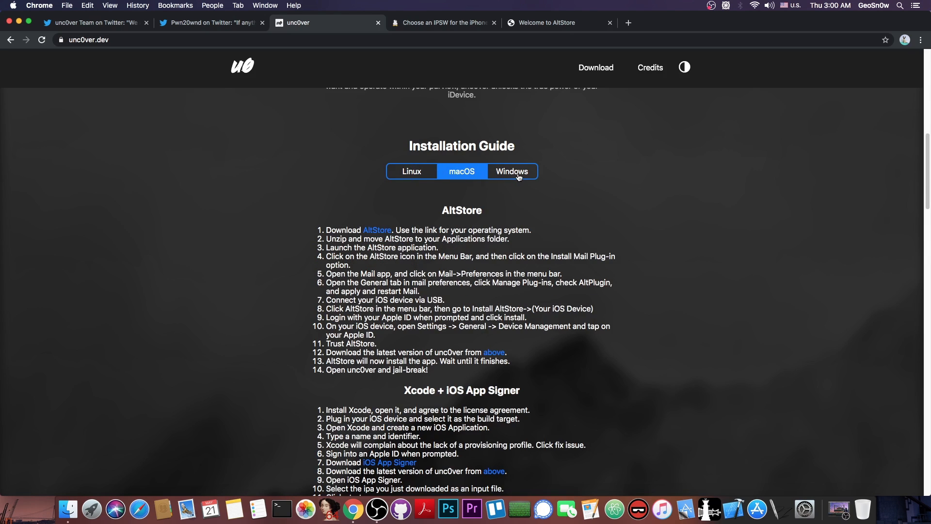
pyautogui.click(511, 171)
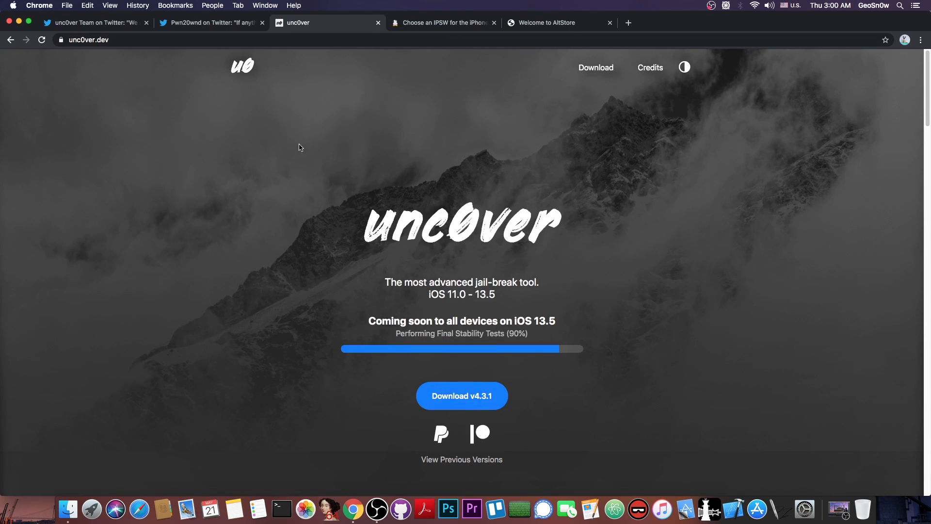
# Step: Cycle through the IPSW firmware, unc0ver.dev and AltStore welcome tabs, ending back on unc0ver.dev
pyautogui.click(442, 23)
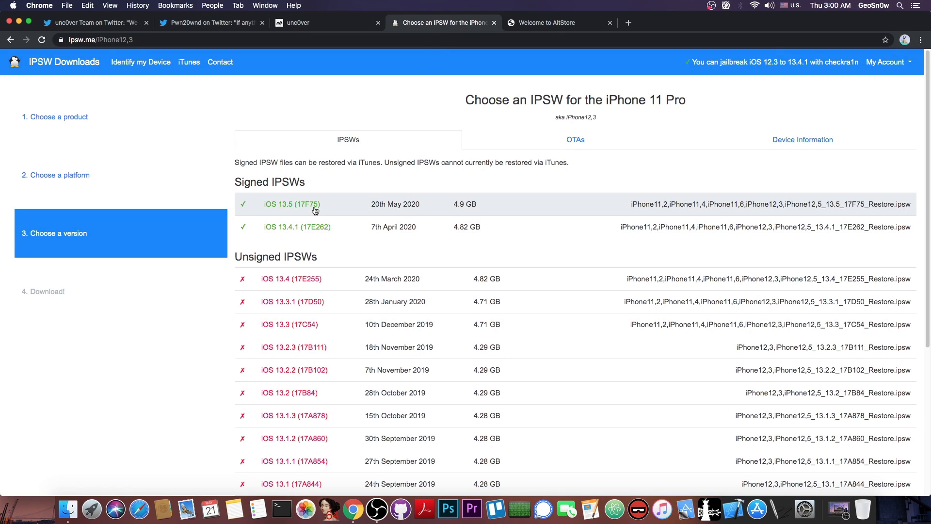
pyautogui.moveTo(224, 218)
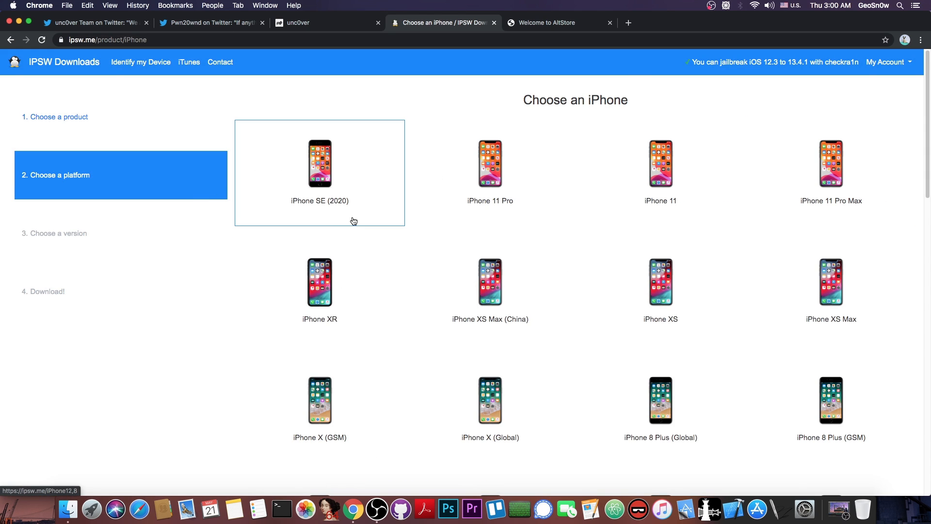
pyautogui.moveTo(370, 222)
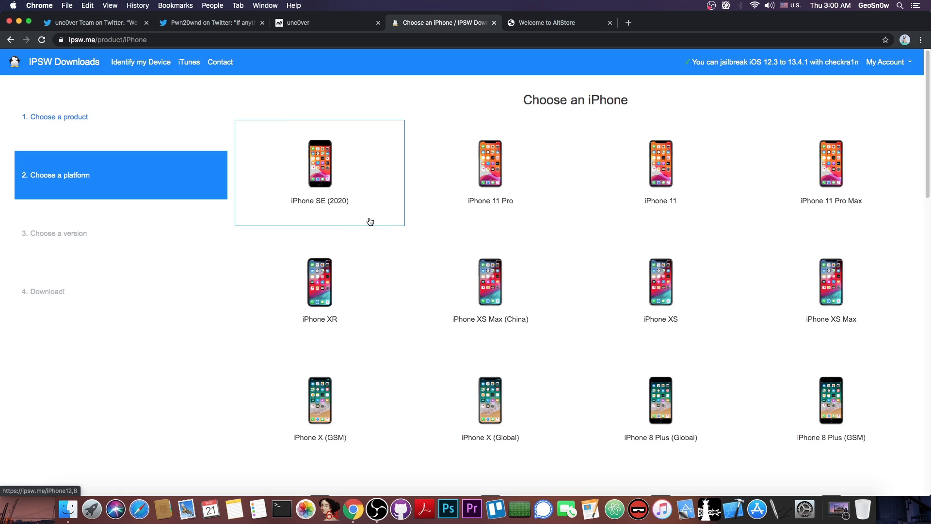
pyautogui.click(324, 23)
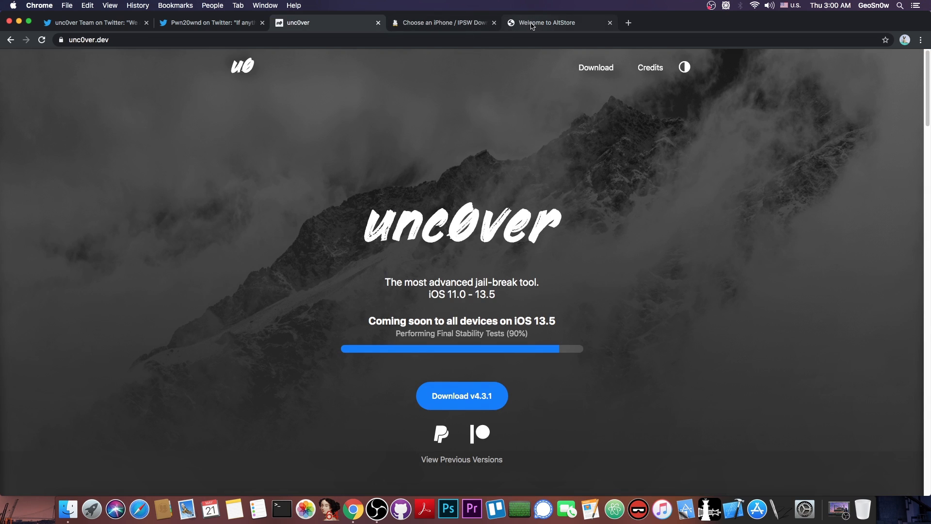
pyautogui.click(547, 22)
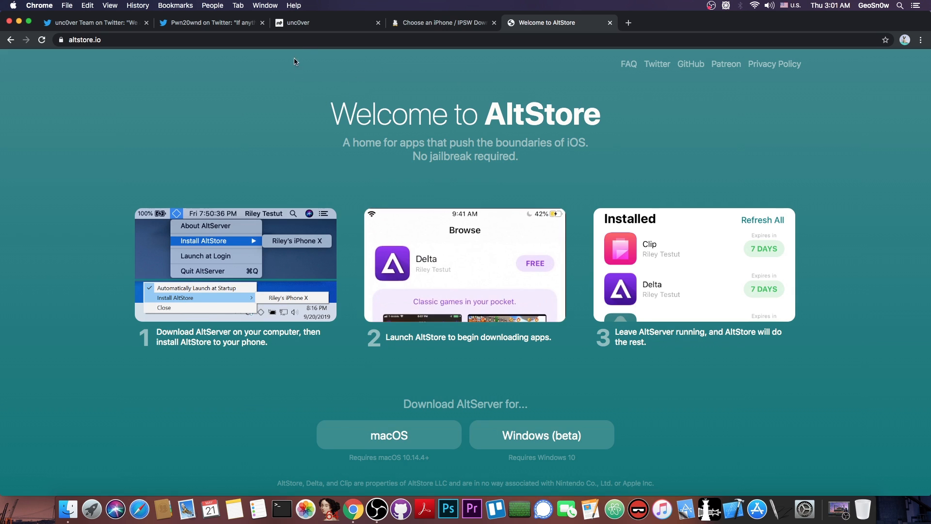
pyautogui.click(326, 23)
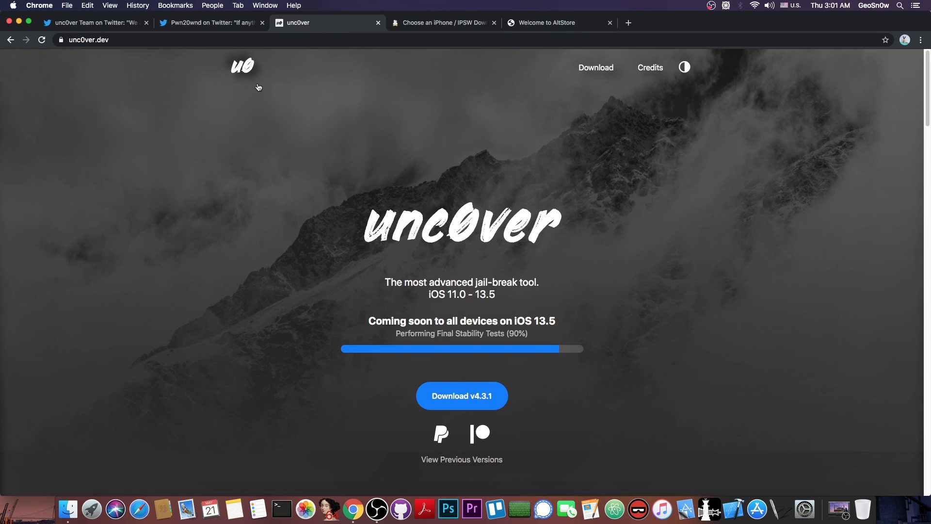
pyautogui.moveTo(264, 119)
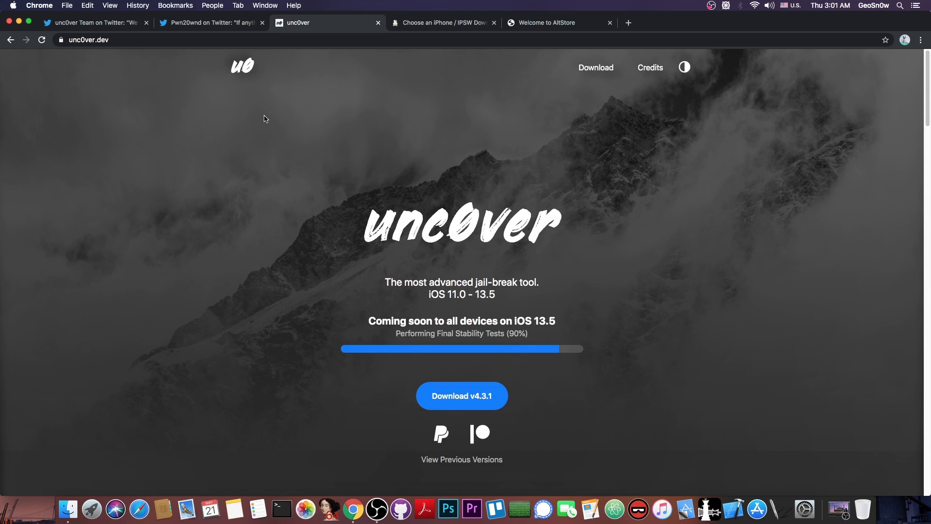
pyautogui.click(92, 23)
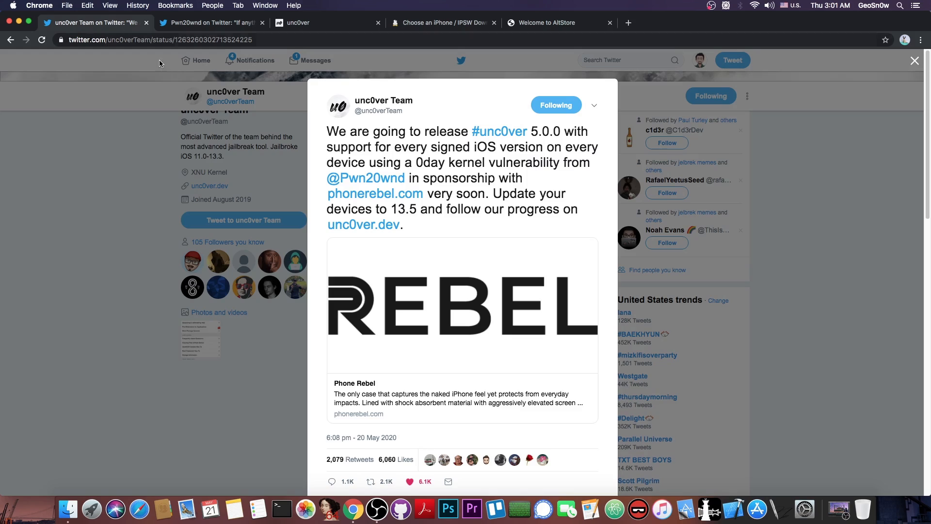
pyautogui.moveTo(171, 87)
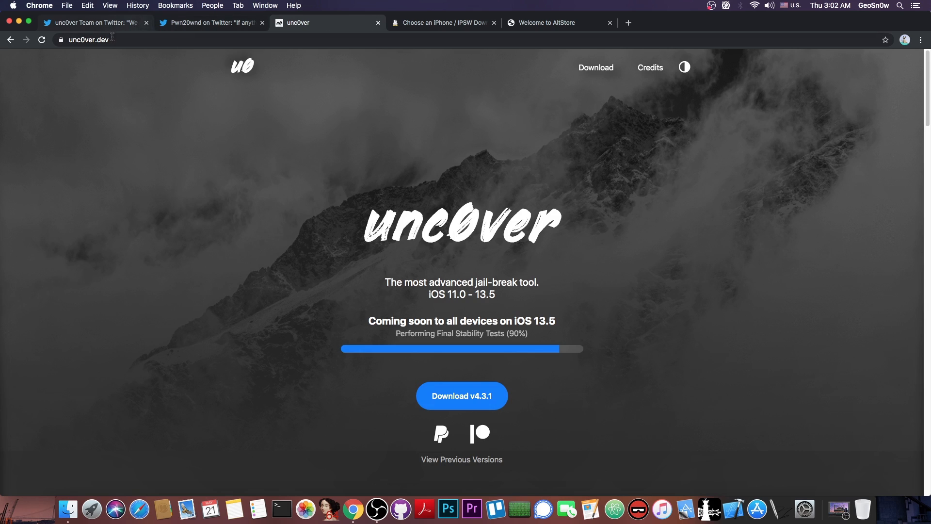
# Step: Revisit the iPhone 11 Pro firmware versions on IPSW, then return to the unc0ver 5.0.0 tweet
pyautogui.click(94, 23)
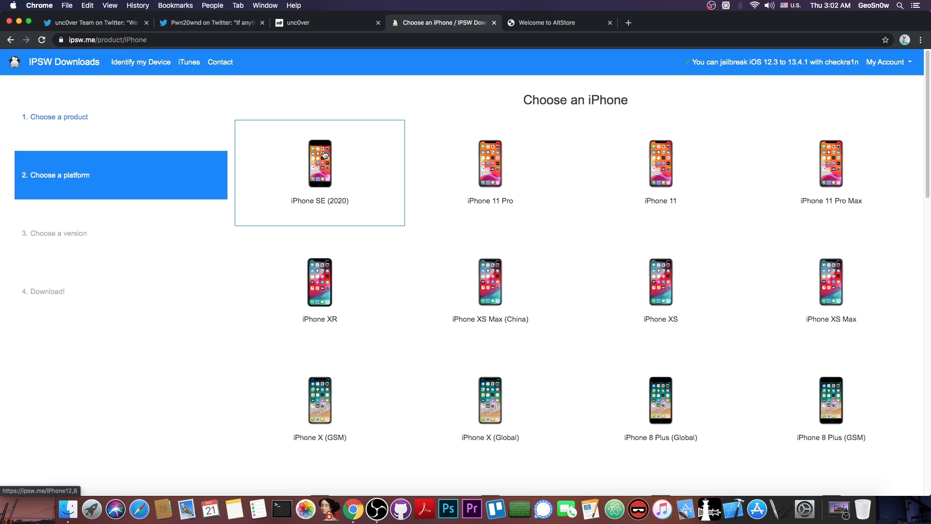
pyautogui.click(490, 162)
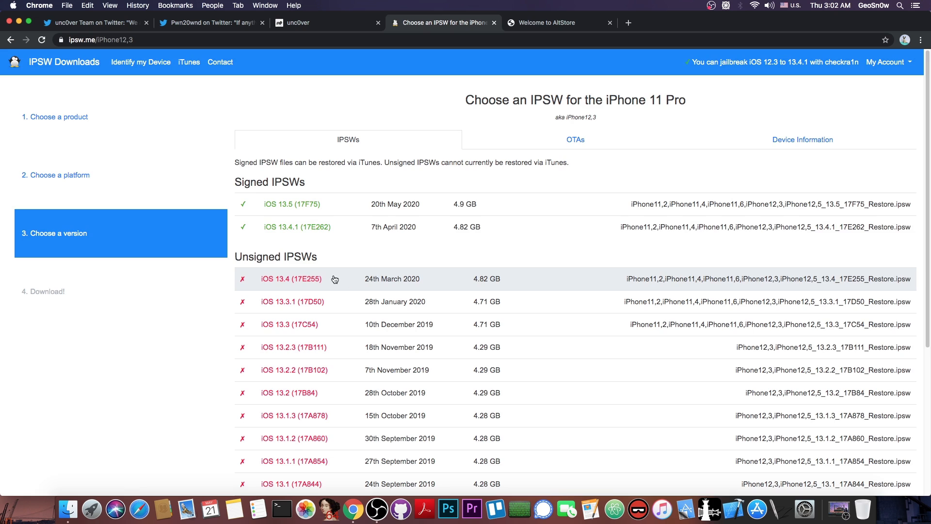
pyautogui.click(89, 23)
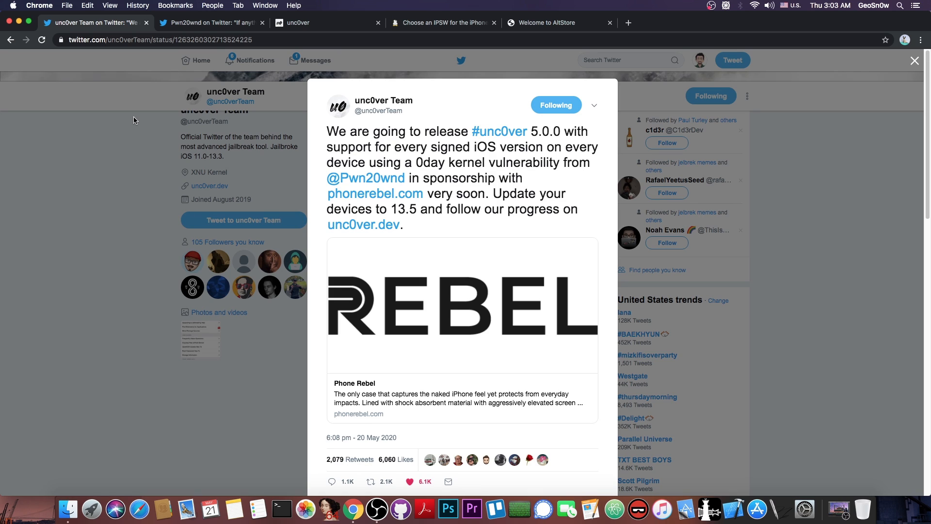
pyautogui.moveTo(111, 123)
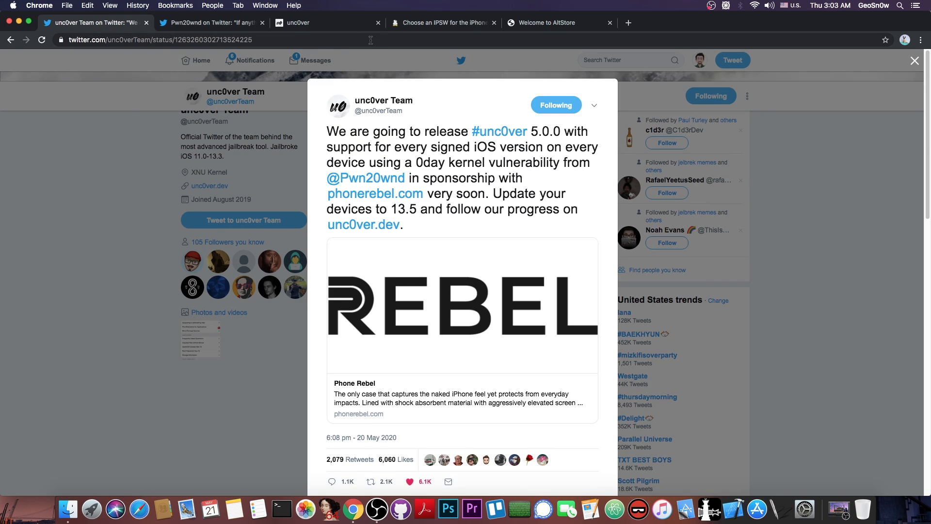
# Step: Glance at the iPhone 11 Pro firmware list, then return to the 90% unc0ver.dev page
pyautogui.click(442, 22)
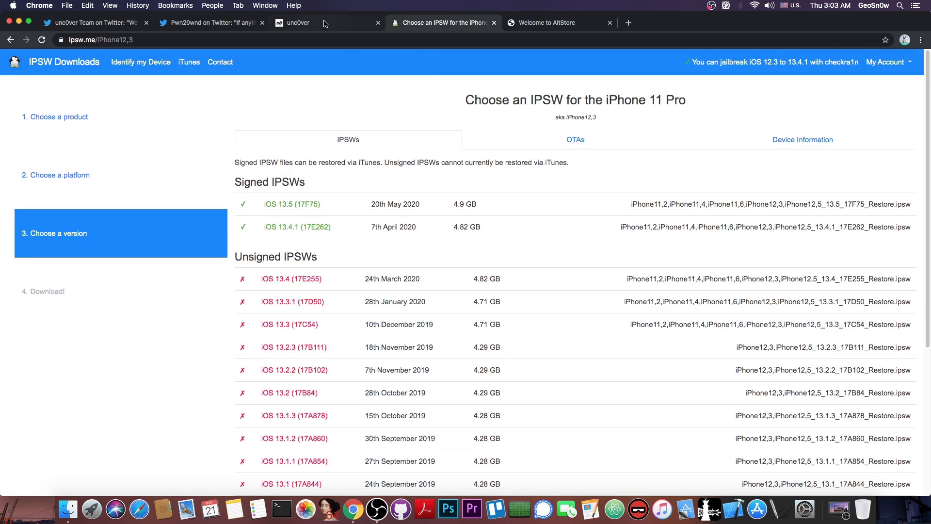
pyautogui.click(303, 23)
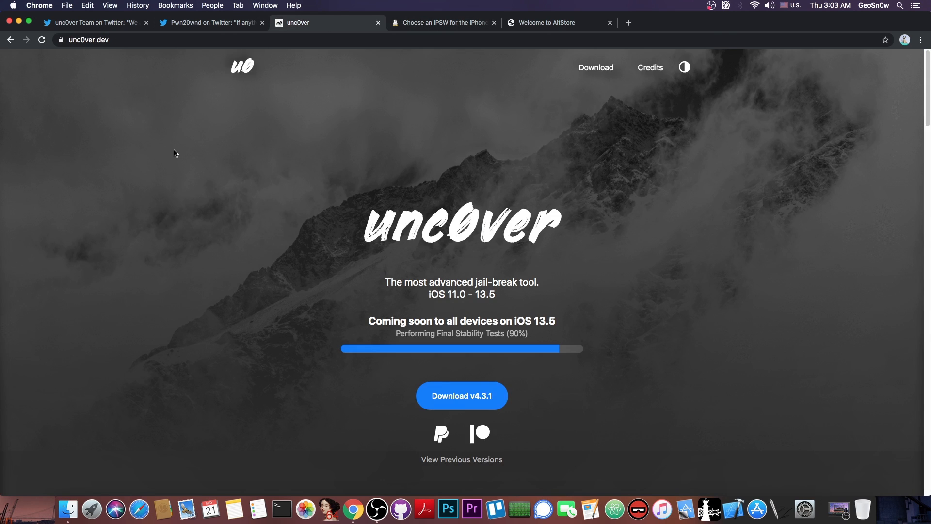